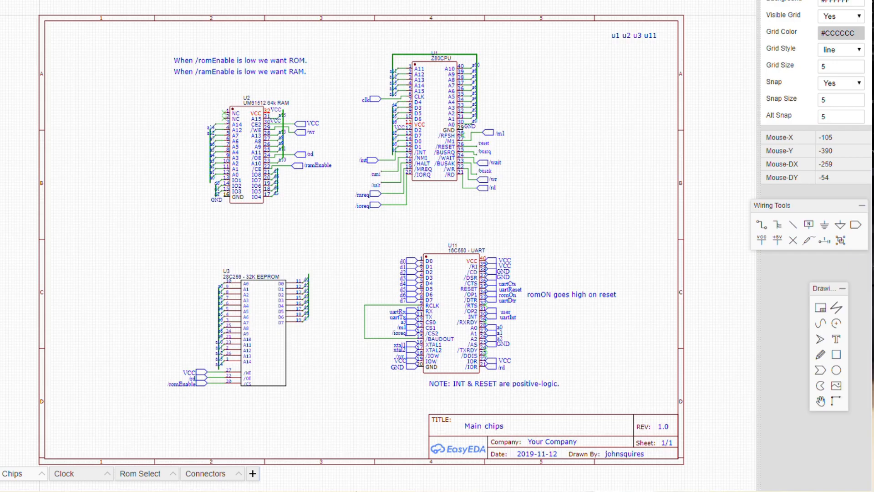
{"action": "mouse_move", "coordinate": [358, 235]}
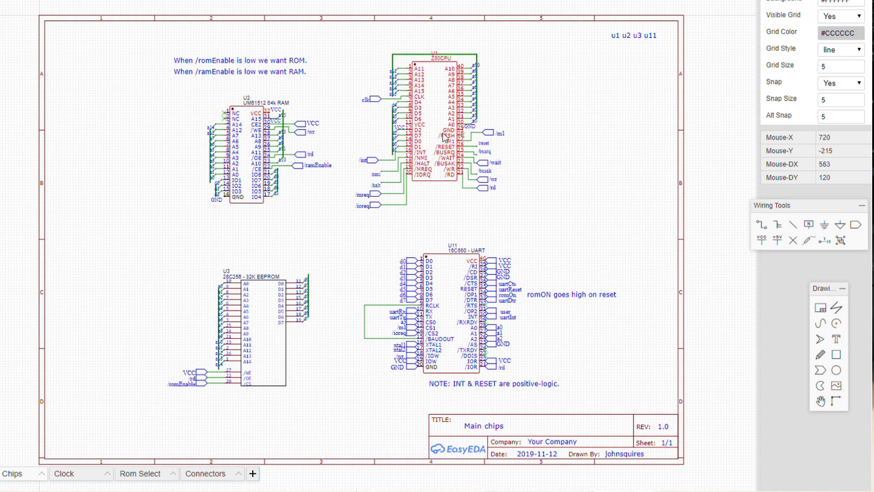
{"action": "mouse_move", "coordinate": [442, 111]}
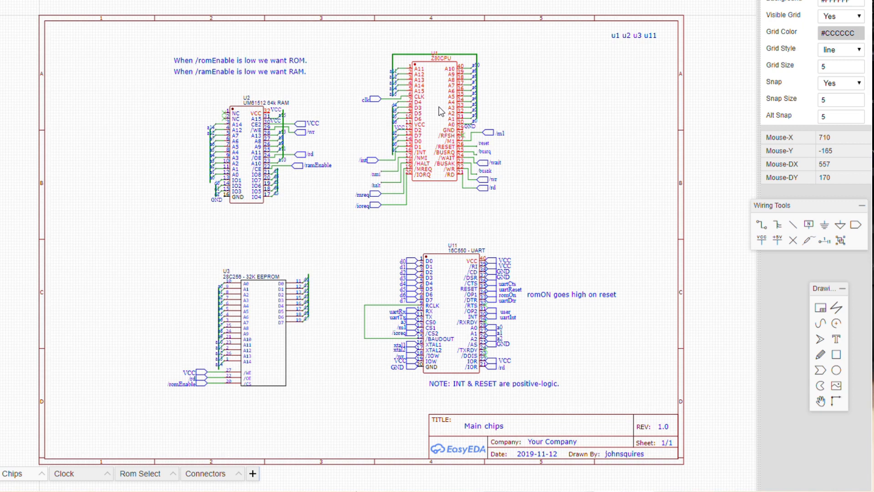
{"action": "mouse_move", "coordinate": [462, 101]}
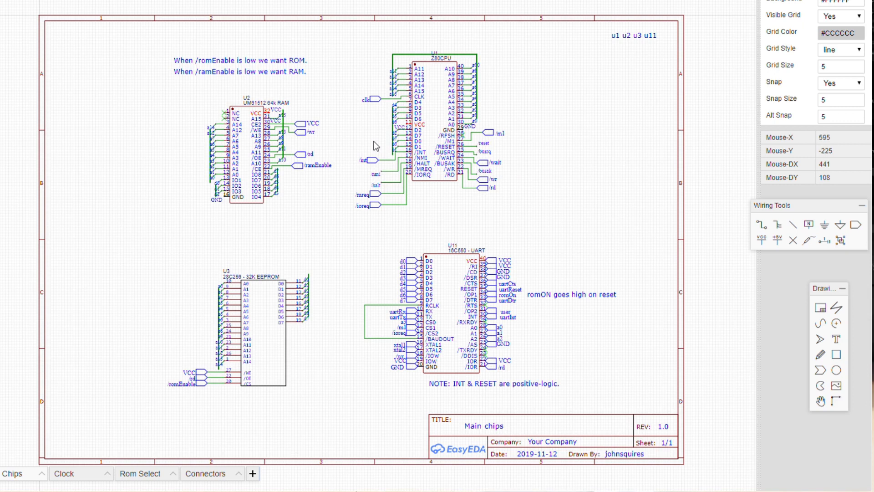
{"action": "mouse_move", "coordinate": [378, 147]}
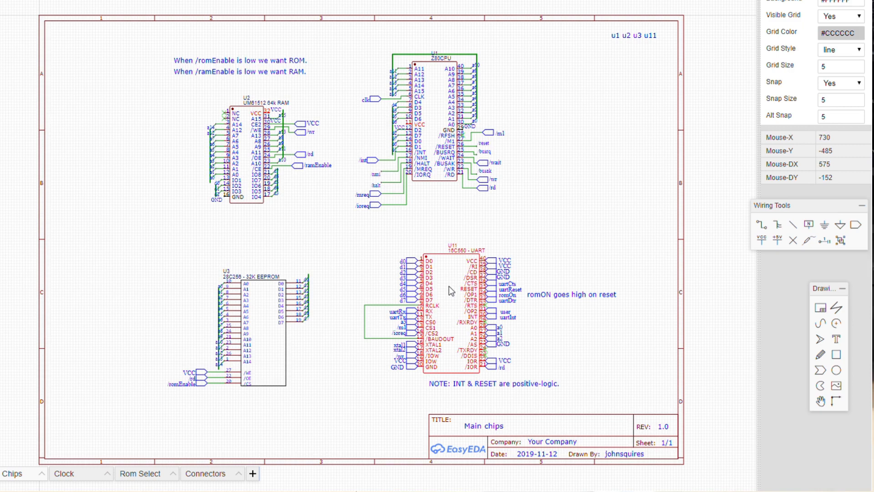
{"action": "mouse_move", "coordinate": [460, 295]}
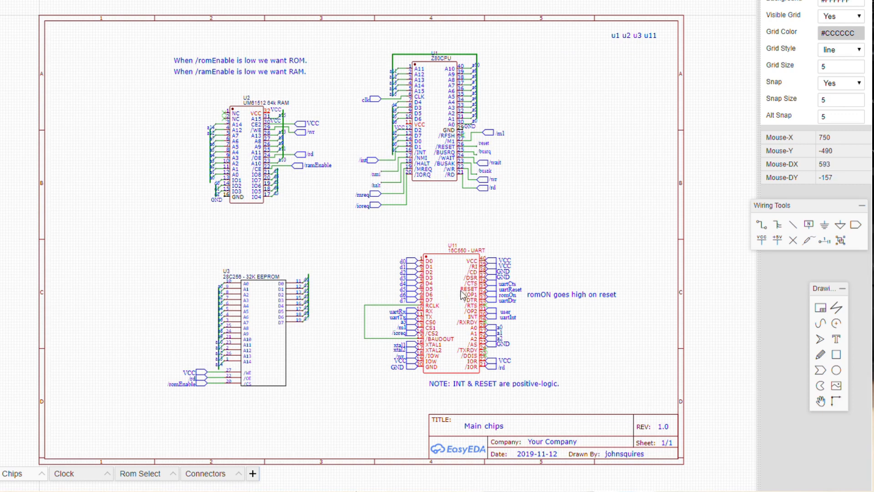
{"action": "mouse_move", "coordinate": [482, 339]}
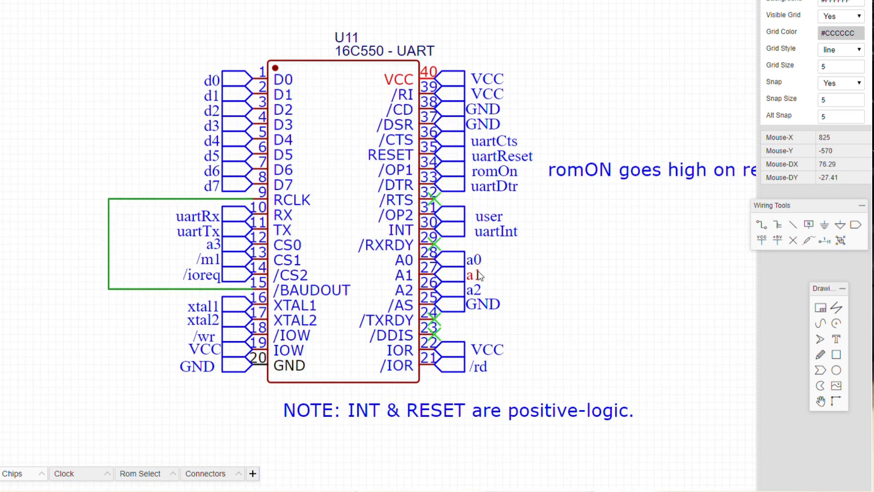
{"action": "mouse_move", "coordinate": [476, 277]}
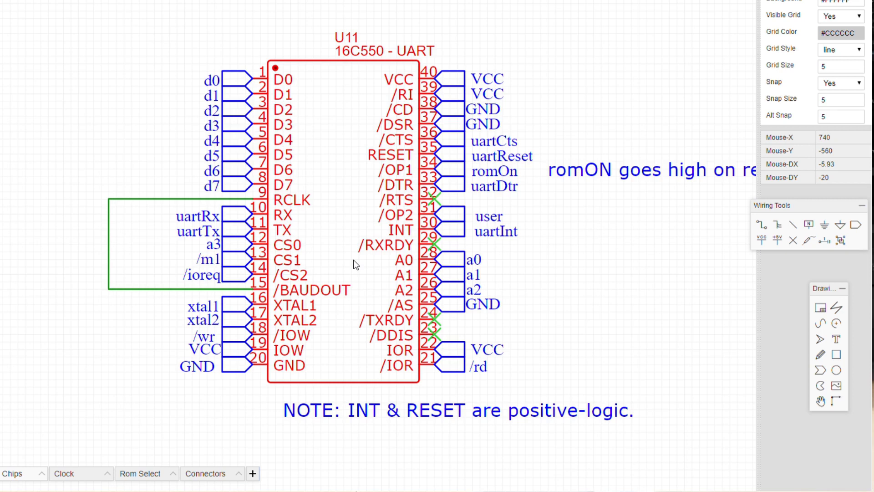
{"action": "mouse_move", "coordinate": [378, 266]}
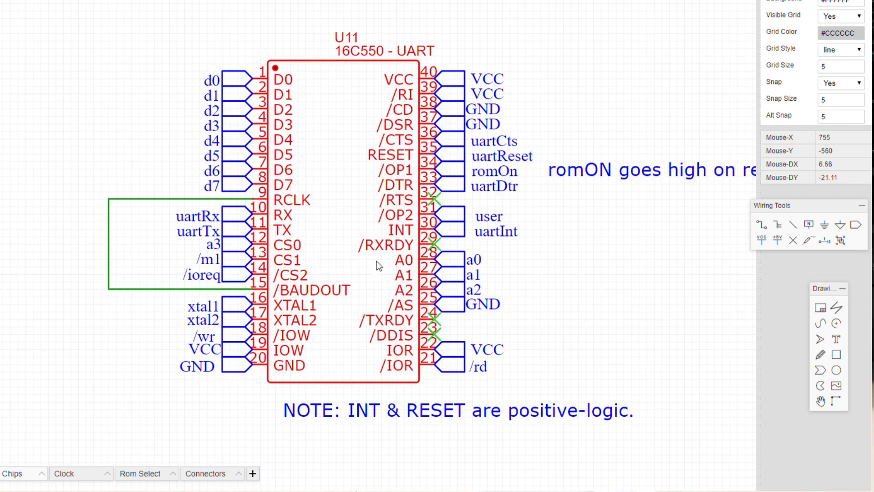
{"action": "mouse_move", "coordinate": [527, 248]}
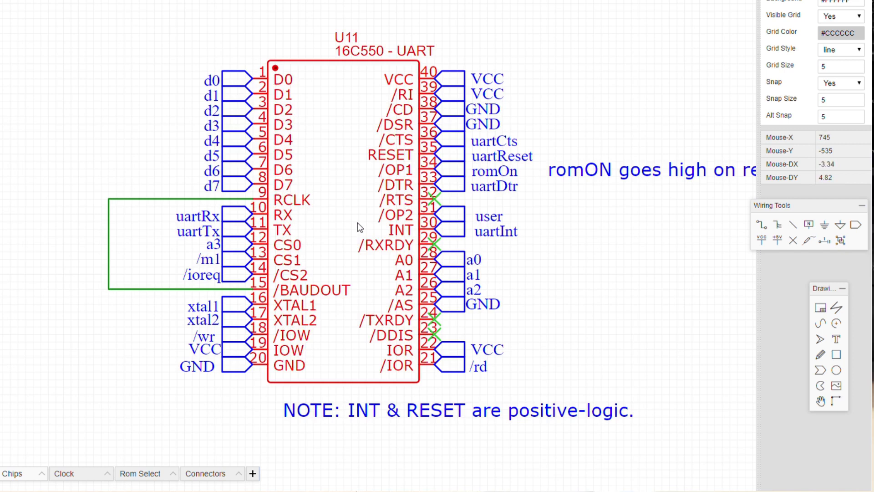
- Zoom in on the 16C550 UART and switch to the Clock schematic sheet
{"action": "scroll", "scroll_direction": "down", "scroll_amount": 3}
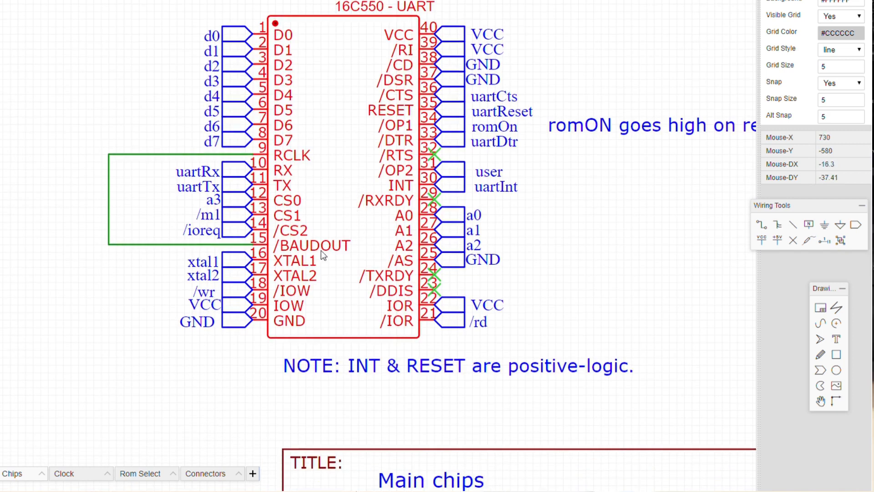
{"action": "left_click", "coordinate": [64, 474]}
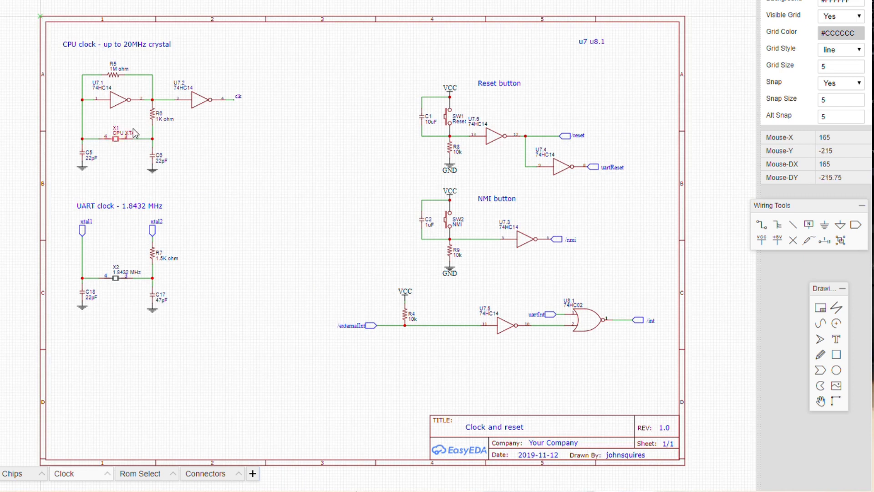
{"action": "scroll", "scroll_direction": "up", "scroll_amount": 3}
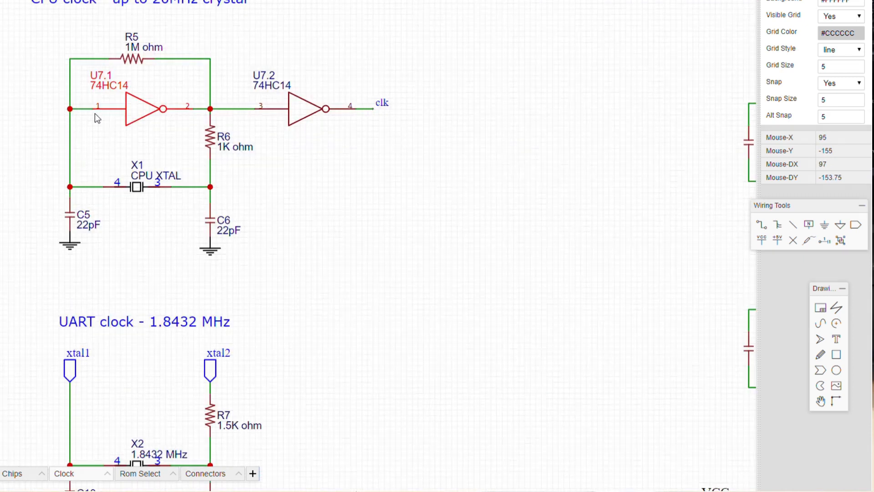
{"action": "mouse_move", "coordinate": [98, 121]}
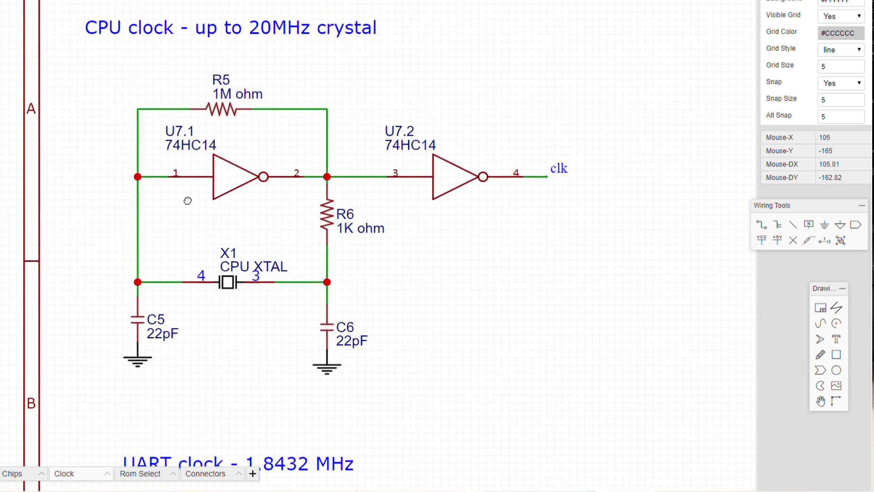
{"action": "mouse_move", "coordinate": [284, 345]}
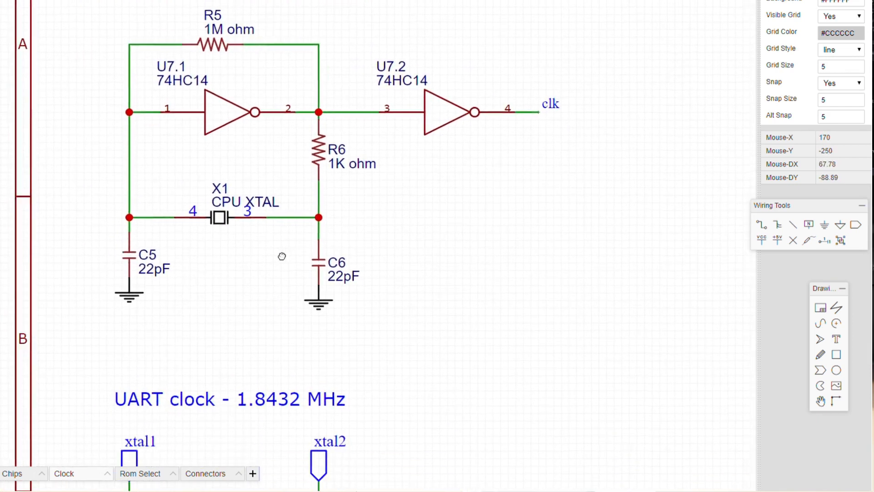
{"action": "scroll", "scroll_direction": "down", "scroll_amount": 3}
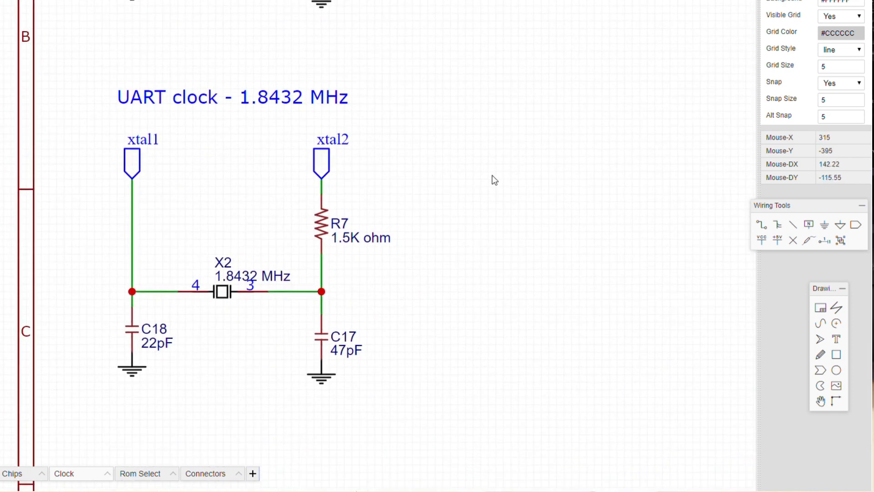
{"action": "mouse_move", "coordinate": [500, 177]}
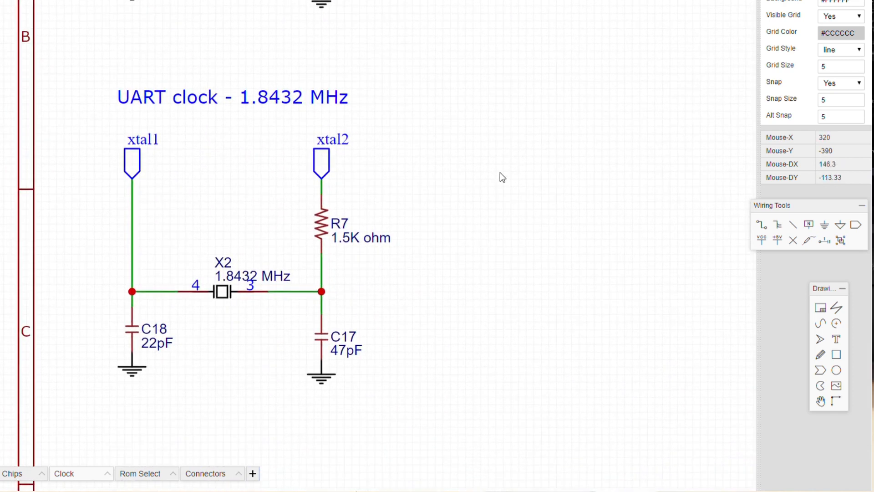
{"action": "mouse_move", "coordinate": [520, 172]}
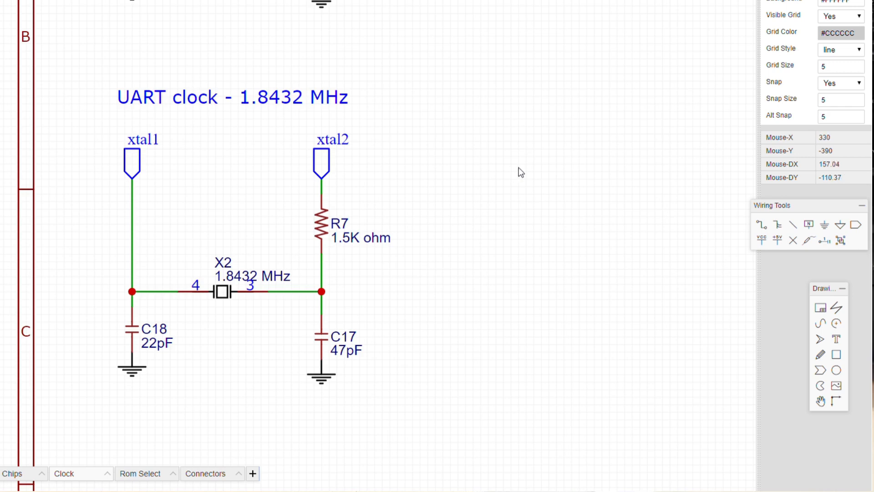
{"action": "mouse_move", "coordinate": [627, 82]}
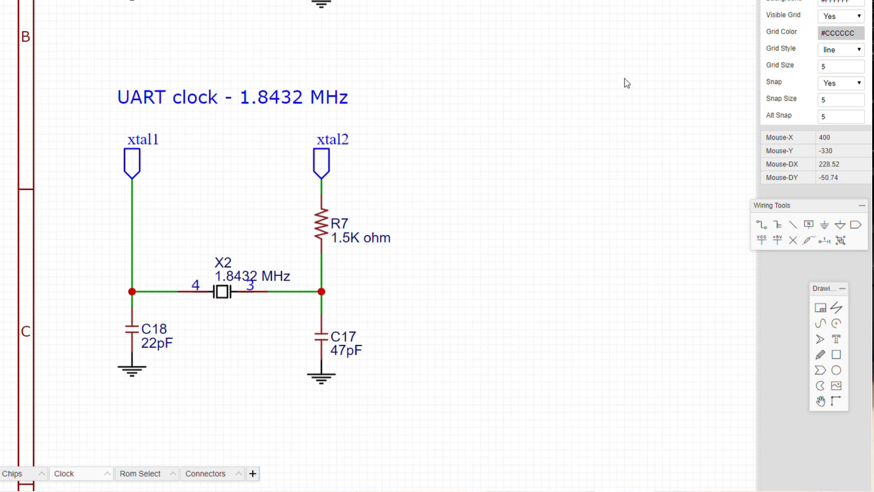
{"action": "mouse_move", "coordinate": [300, 215]}
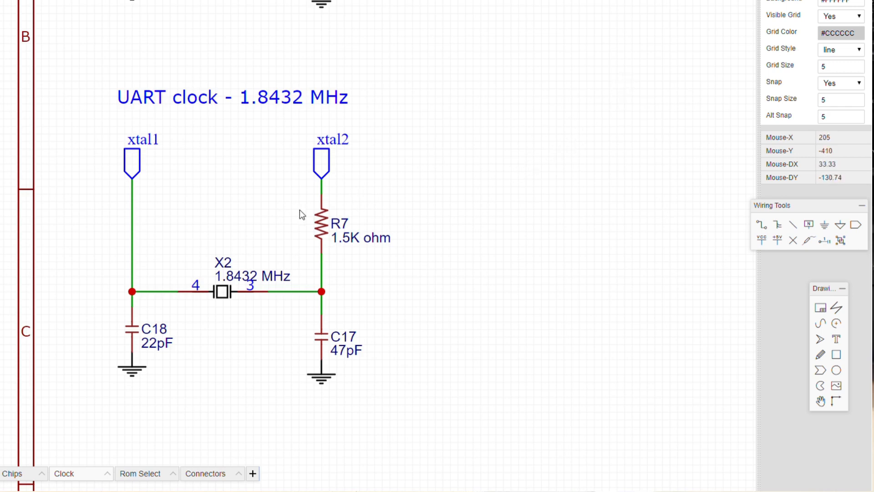
{"action": "mouse_move", "coordinate": [263, 284]}
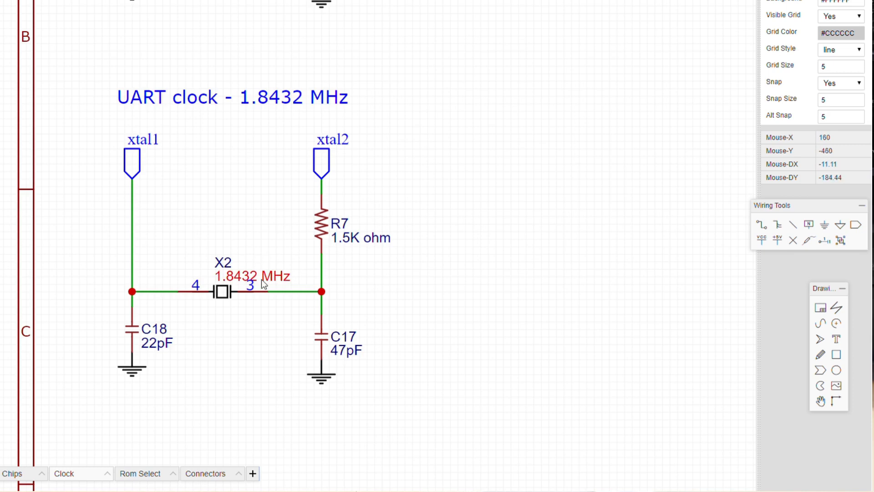
{"action": "mouse_move", "coordinate": [384, 263]}
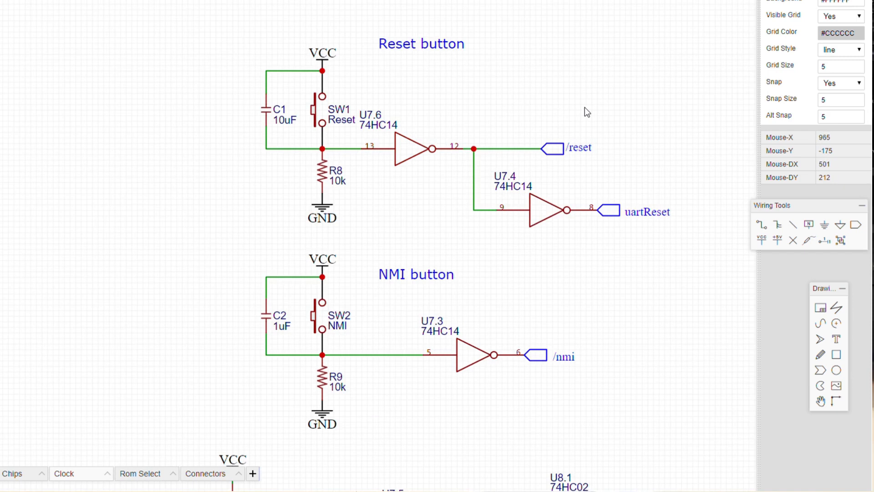
{"action": "mouse_move", "coordinate": [498, 93]}
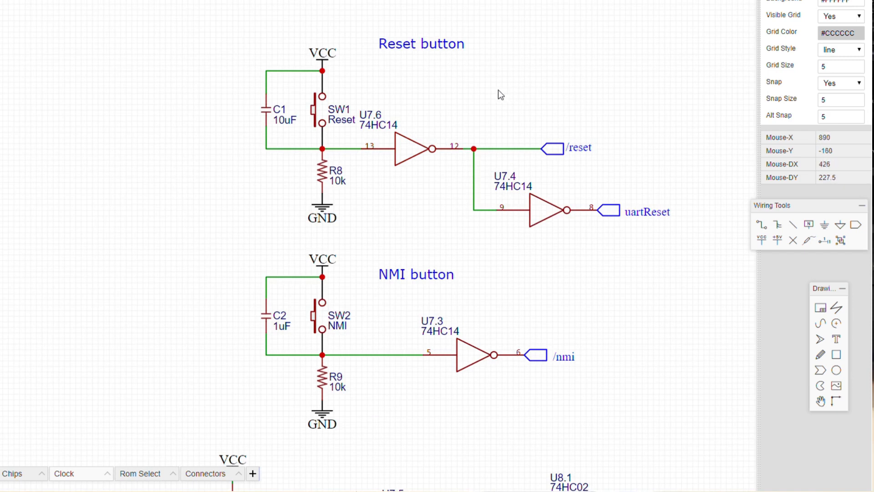
{"action": "mouse_move", "coordinate": [315, 114]}
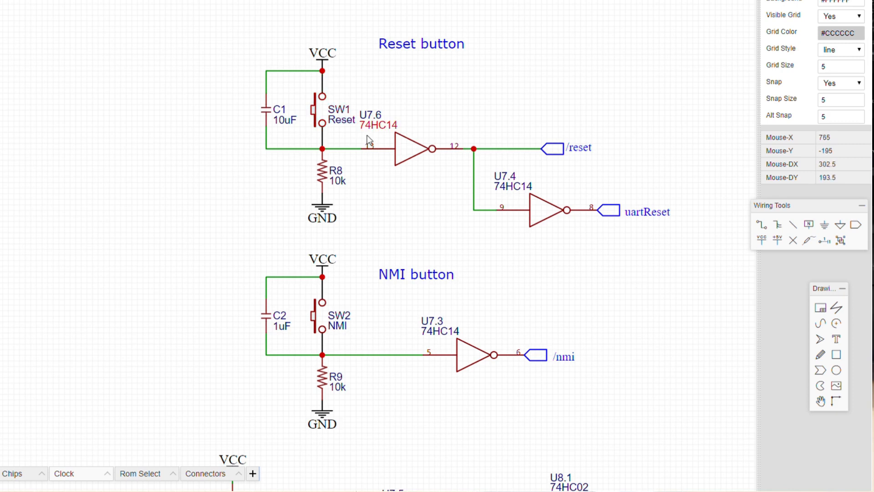
{"action": "mouse_move", "coordinate": [410, 202]}
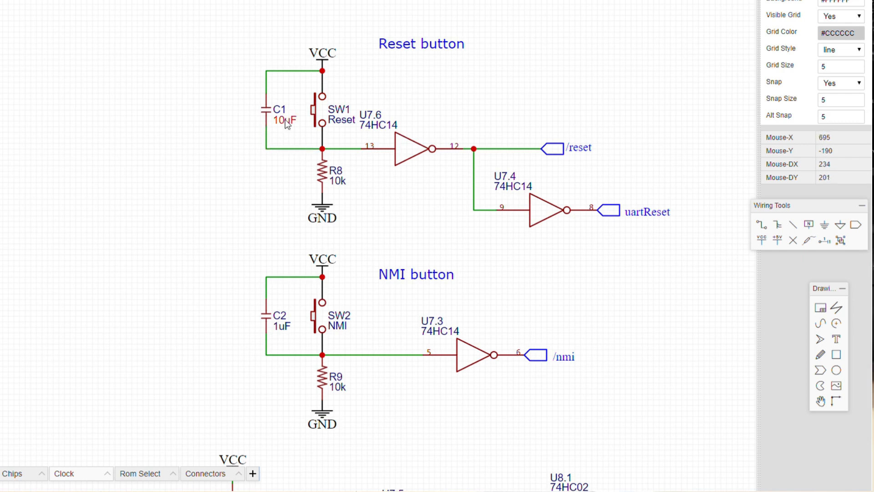
{"action": "mouse_move", "coordinate": [287, 126]}
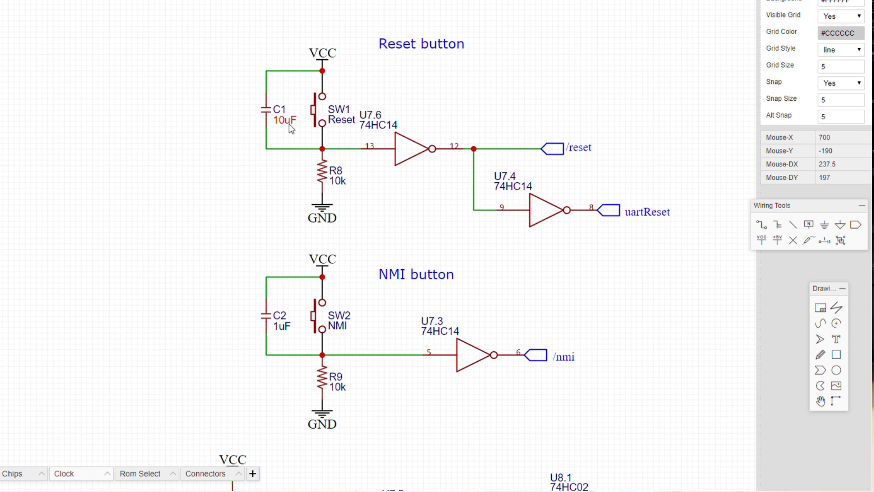
{"action": "mouse_move", "coordinate": [378, 200]}
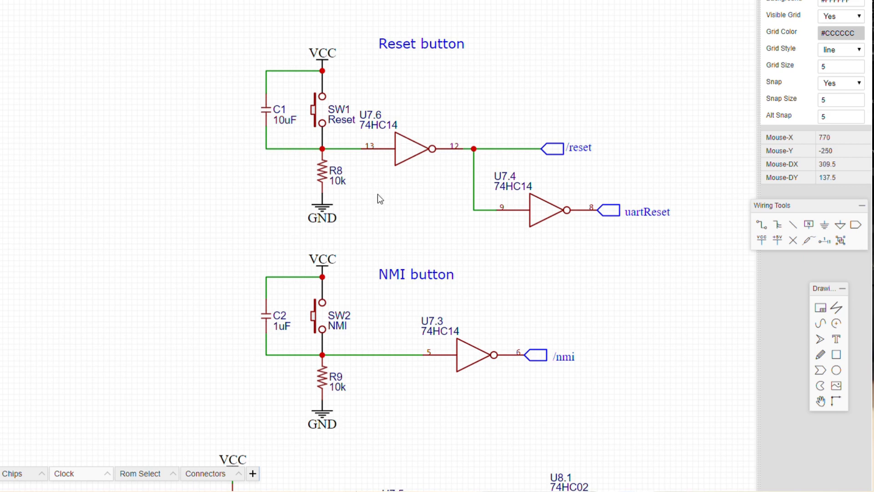
{"action": "scroll", "scroll_direction": "down", "scroll_amount": 3}
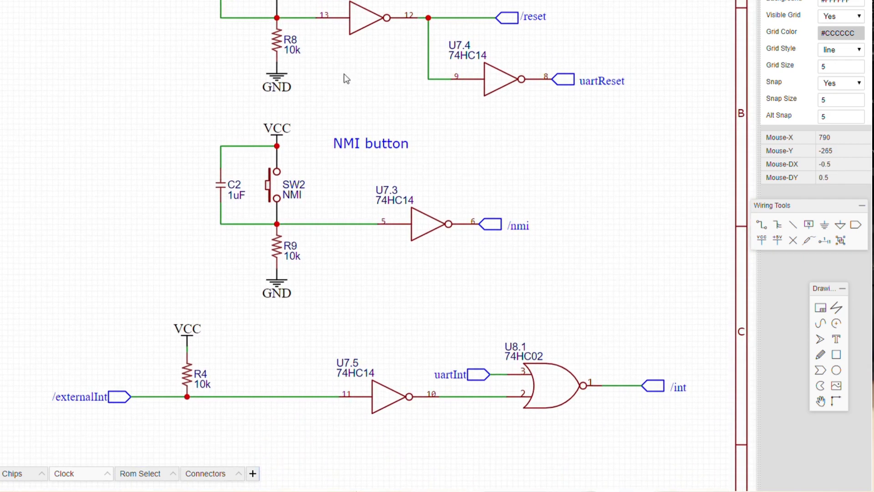
{"action": "mouse_move", "coordinate": [237, 193]}
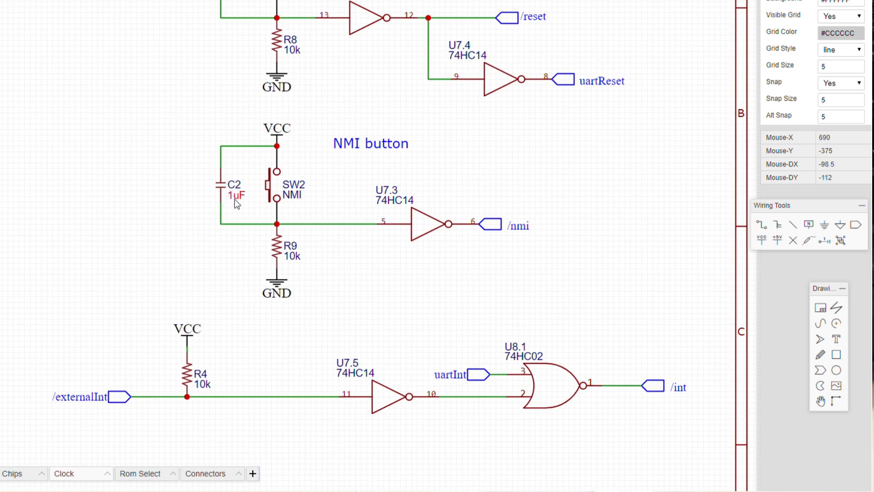
{"action": "mouse_move", "coordinate": [343, 309]}
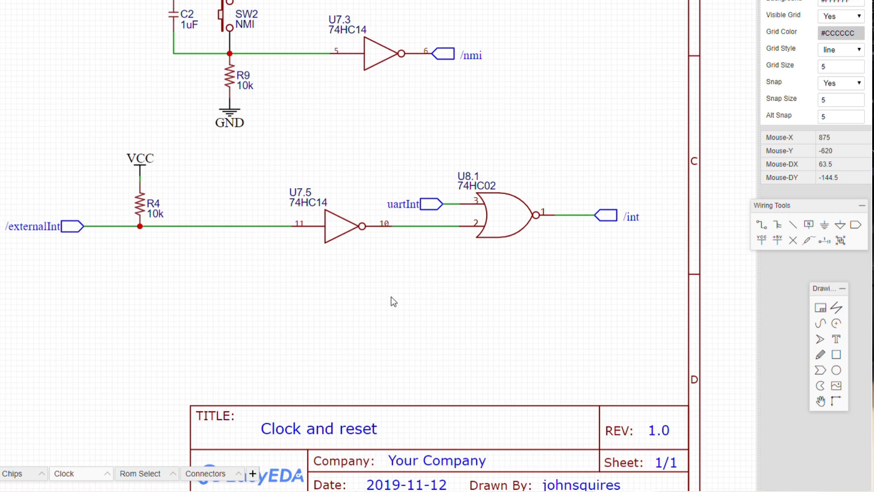
{"action": "mouse_move", "coordinate": [141, 473]}
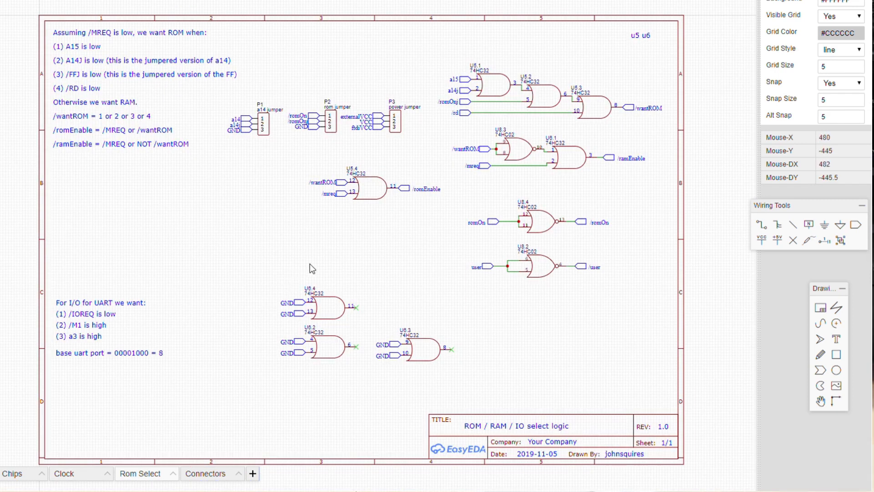
{"action": "mouse_move", "coordinate": [399, 255]}
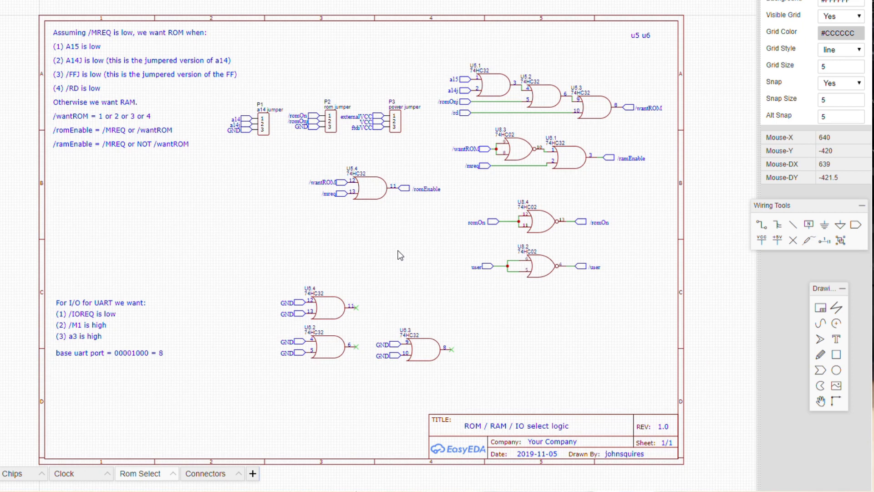
{"action": "mouse_move", "coordinate": [582, 132]}
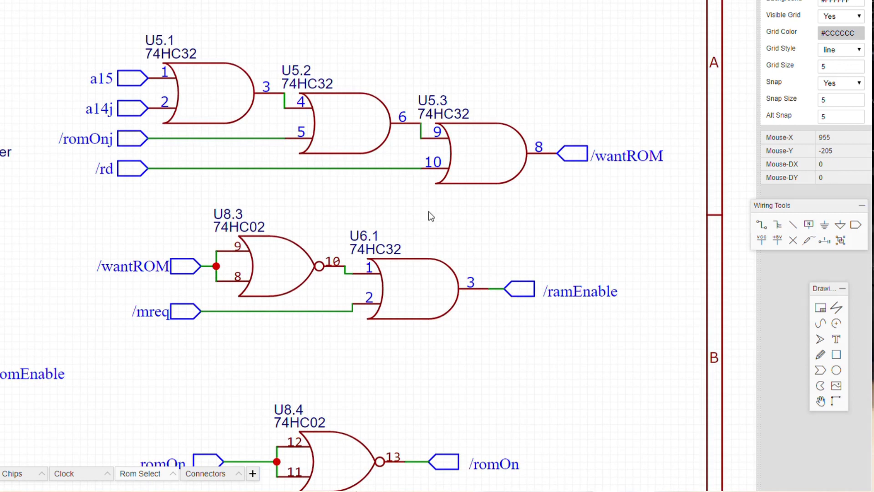
{"action": "mouse_move", "coordinate": [433, 217]}
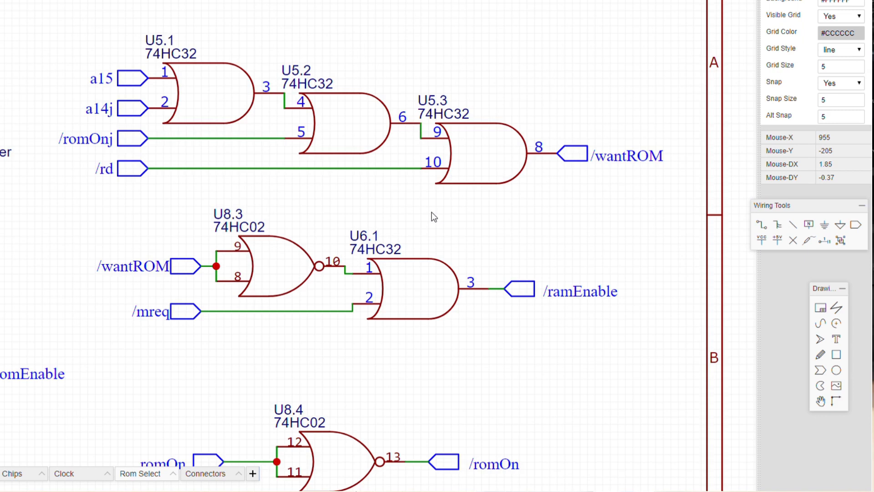
{"action": "mouse_move", "coordinate": [436, 218]}
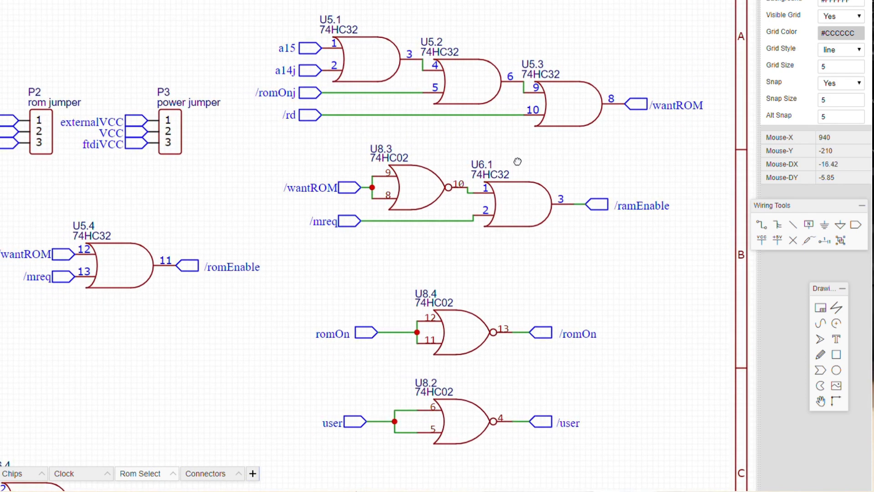
{"action": "mouse_move", "coordinate": [512, 166]}
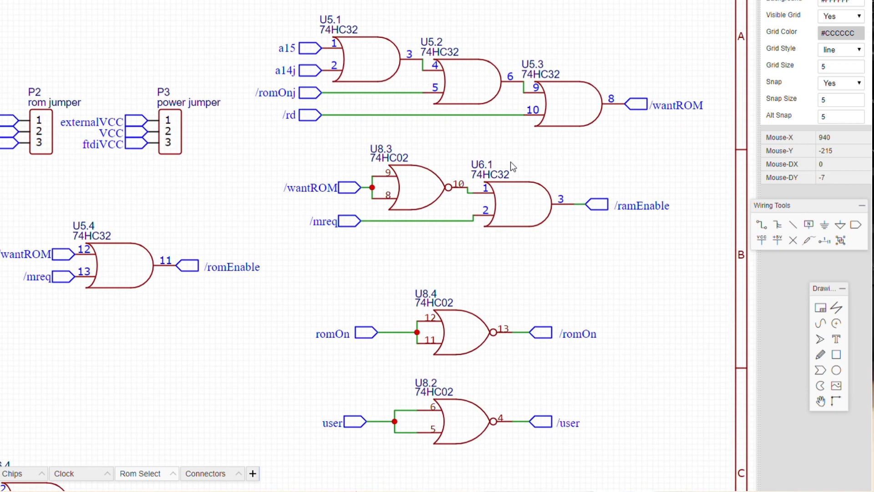
{"action": "mouse_move", "coordinate": [511, 168]}
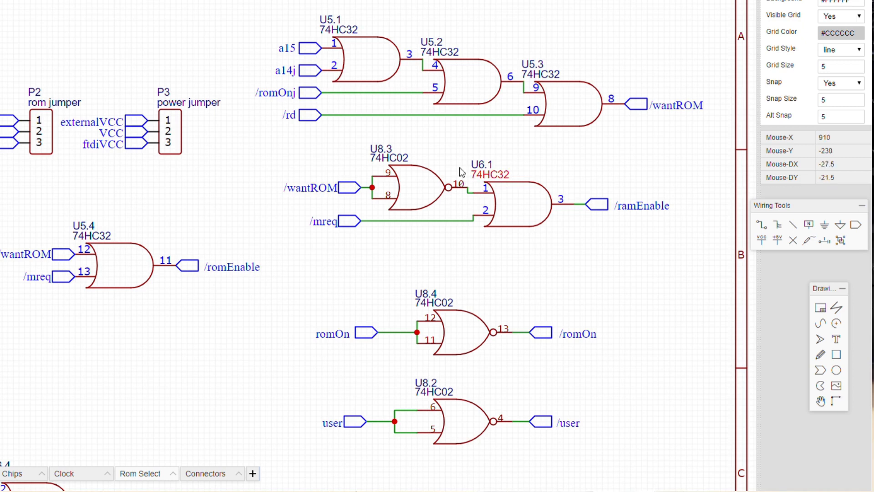
{"action": "mouse_move", "coordinate": [310, 119]}
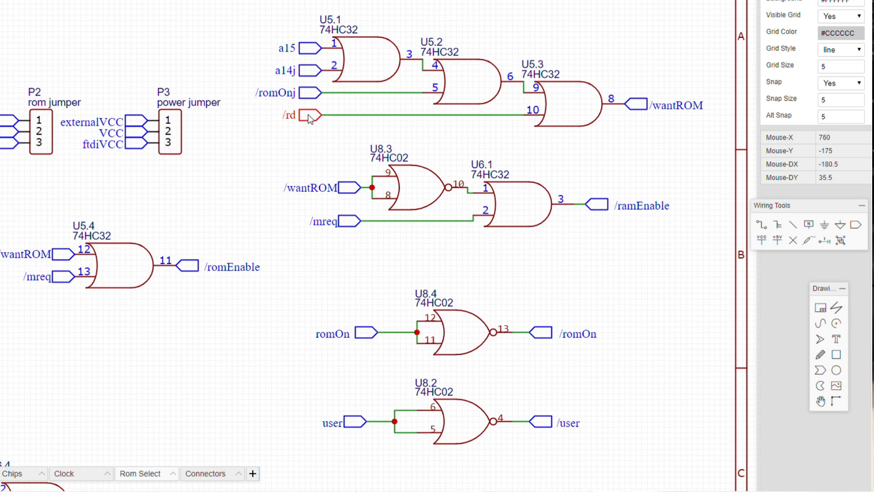
{"action": "mouse_move", "coordinate": [74, 272]}
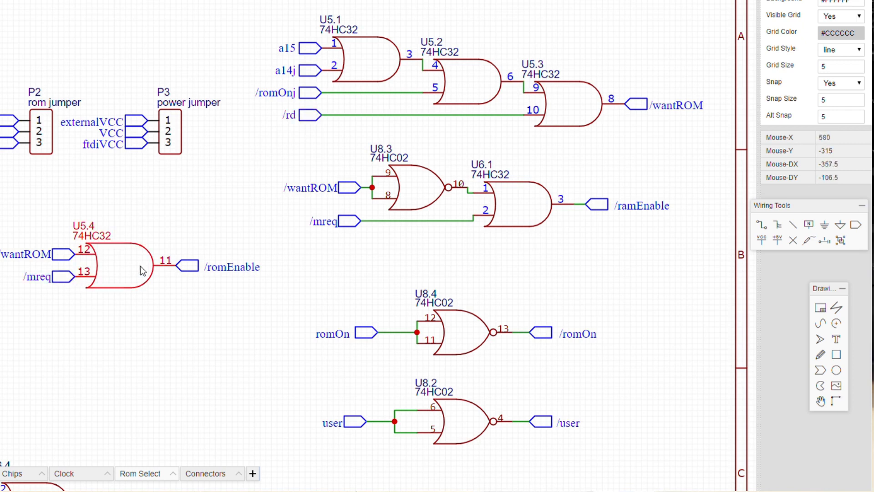
{"action": "mouse_move", "coordinate": [599, 207]}
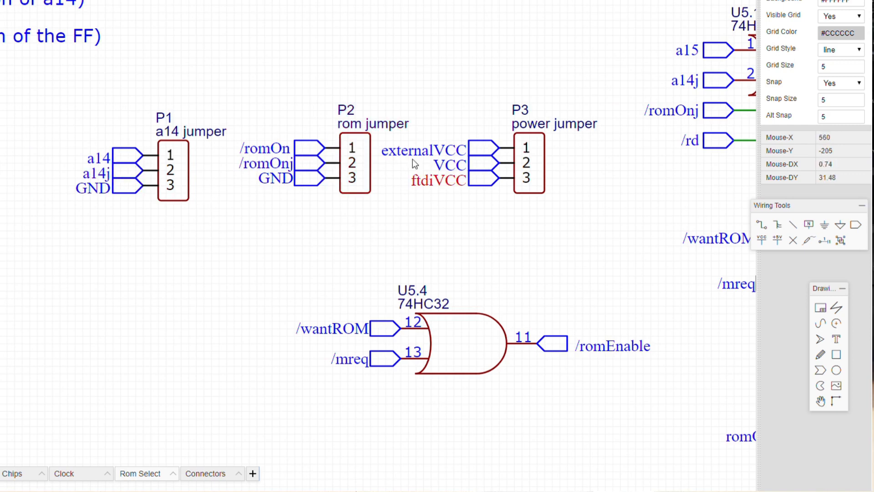
{"action": "mouse_move", "coordinate": [122, 140]}
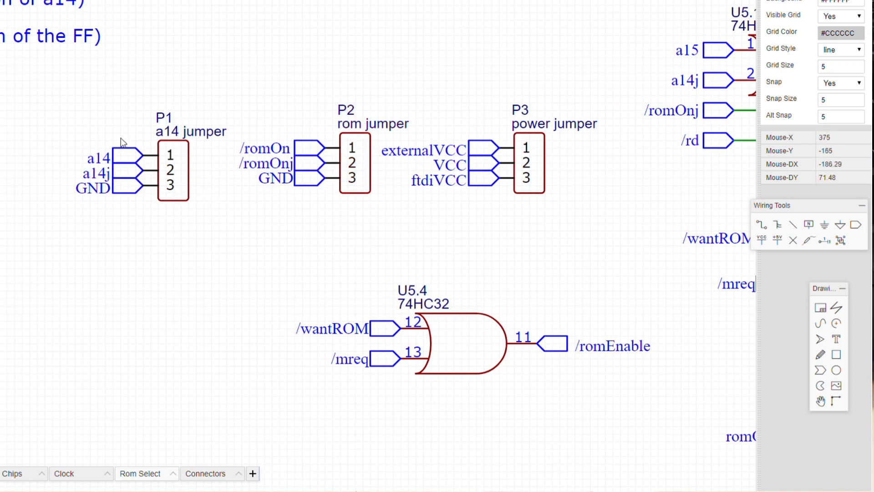
{"action": "mouse_move", "coordinate": [223, 238]}
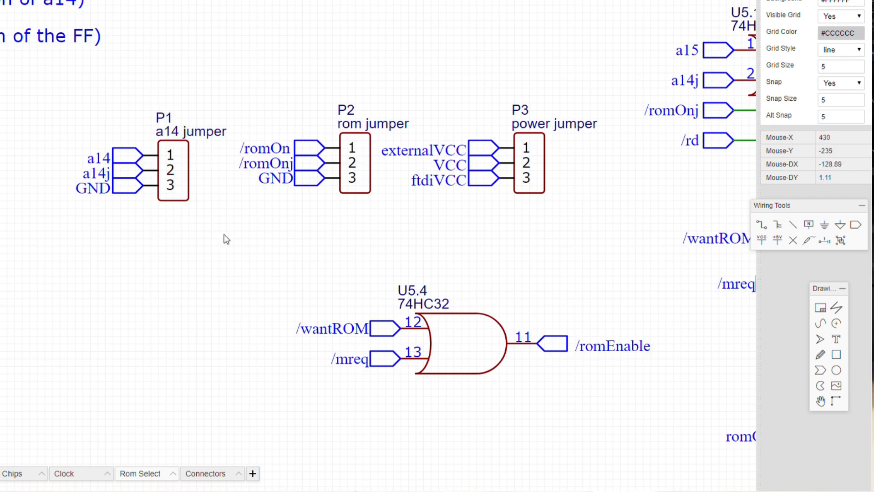
{"action": "mouse_move", "coordinate": [217, 251]}
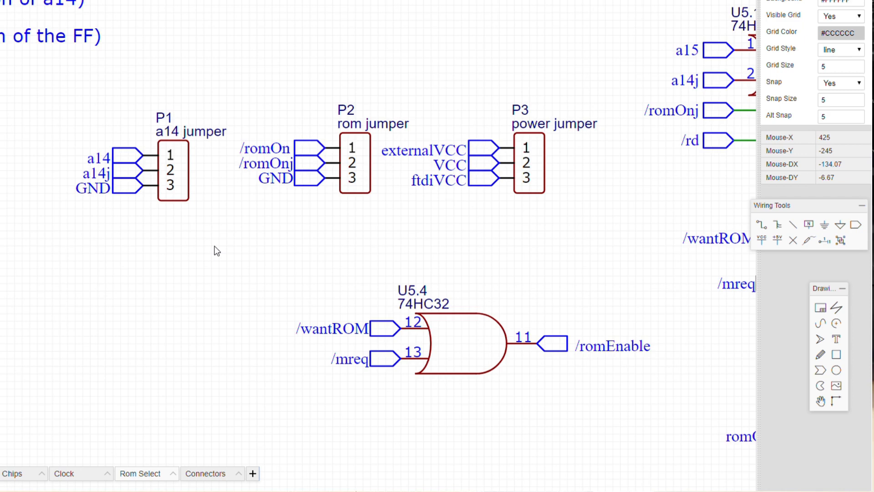
{"action": "mouse_move", "coordinate": [233, 252]}
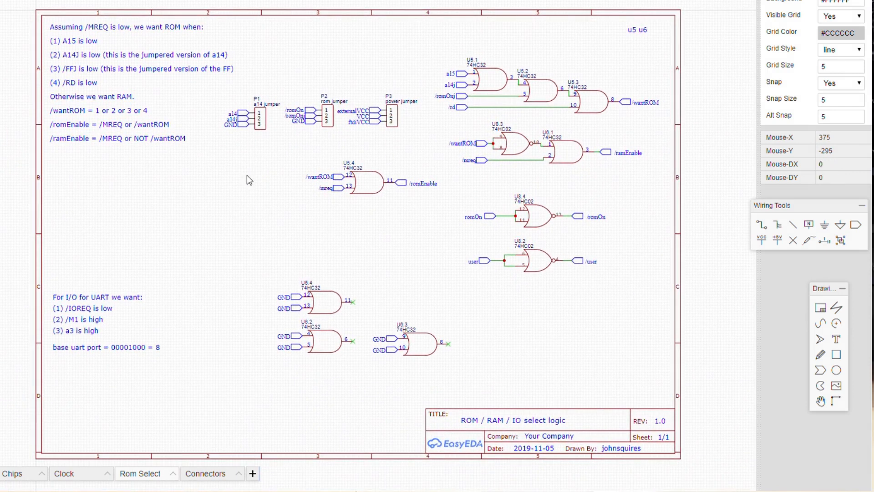
{"action": "mouse_move", "coordinate": [257, 242]}
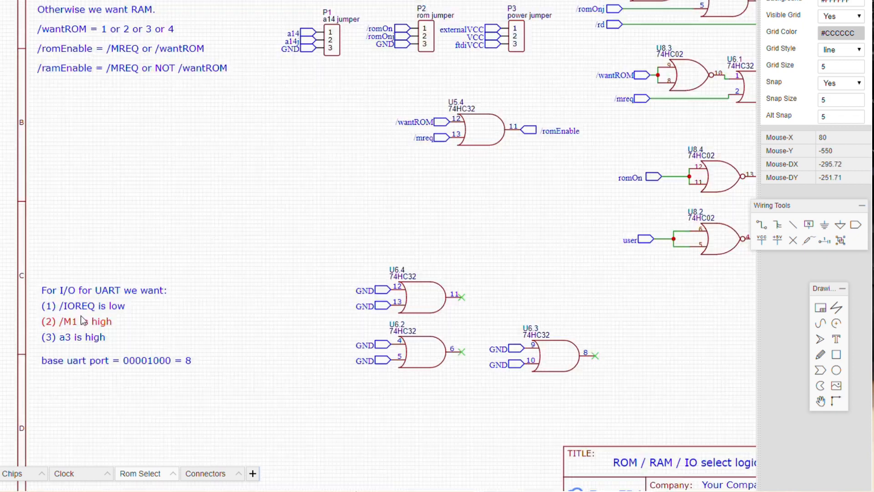
{"action": "scroll", "scroll_direction": "up", "scroll_amount": 3}
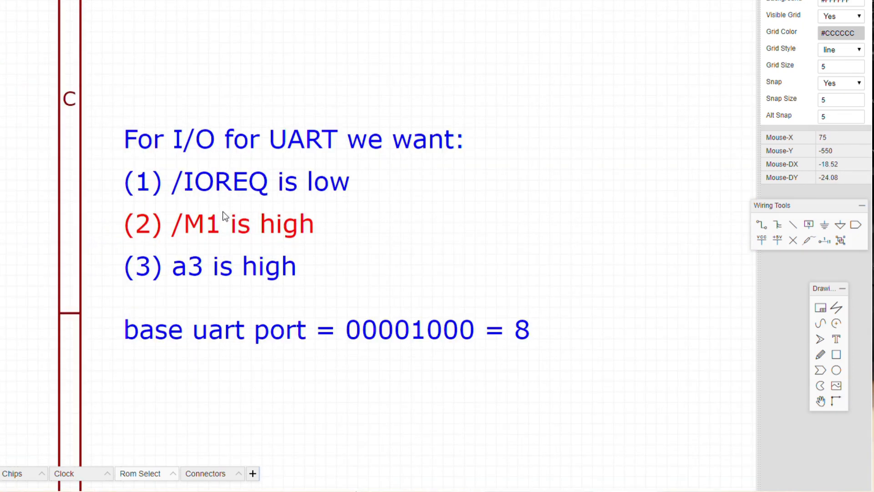
{"action": "mouse_move", "coordinate": [458, 228]}
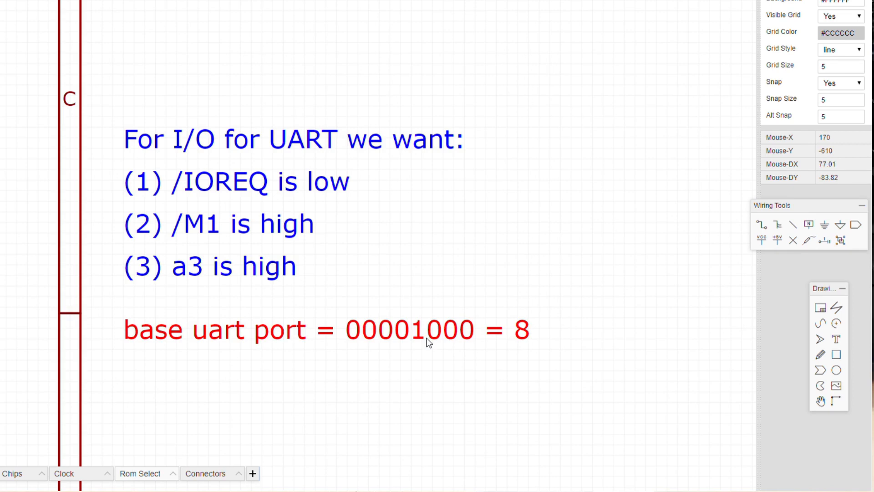
{"action": "mouse_move", "coordinate": [421, 346]}
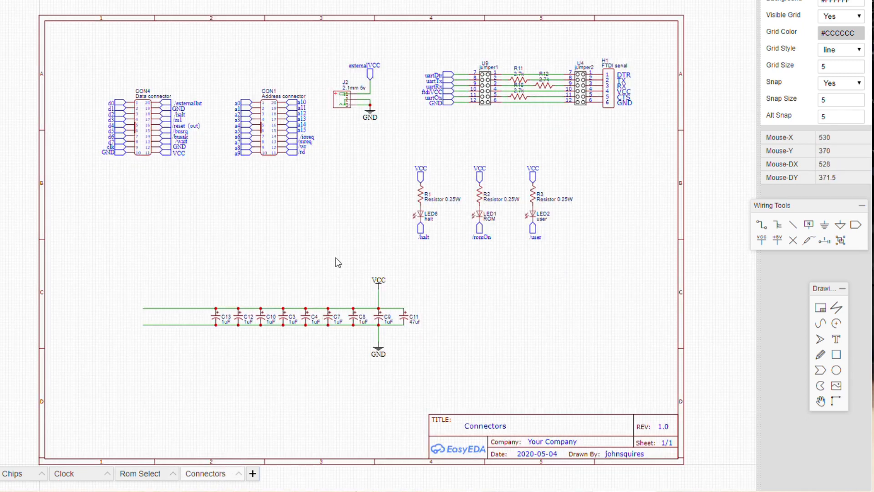
{"action": "mouse_move", "coordinate": [357, 245]}
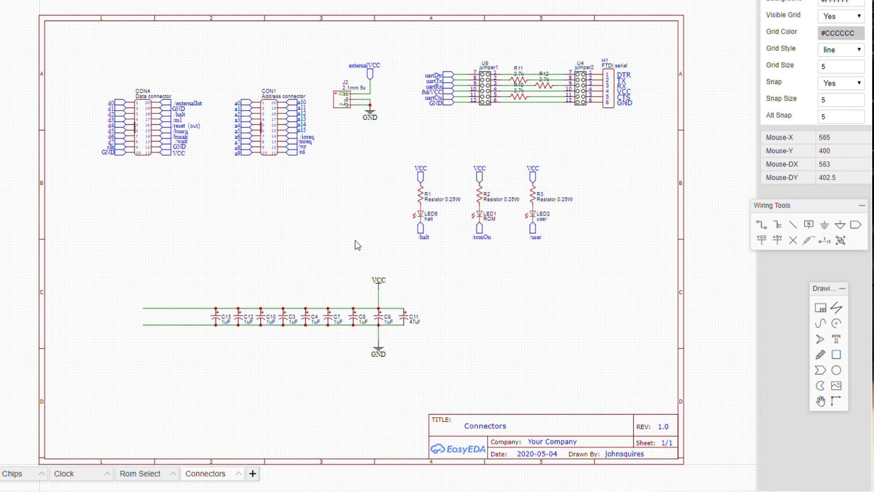
{"action": "mouse_move", "coordinate": [374, 190]}
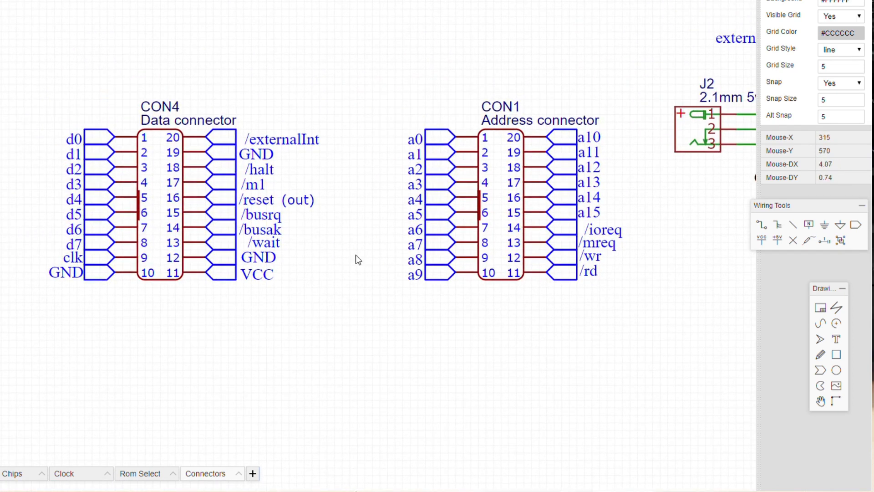
{"action": "mouse_move", "coordinate": [346, 262]}
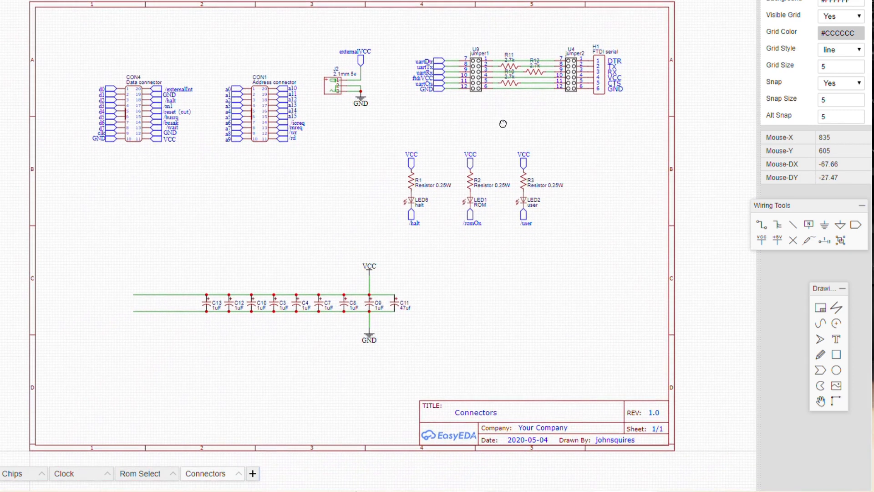
{"action": "mouse_move", "coordinate": [155, 391]}
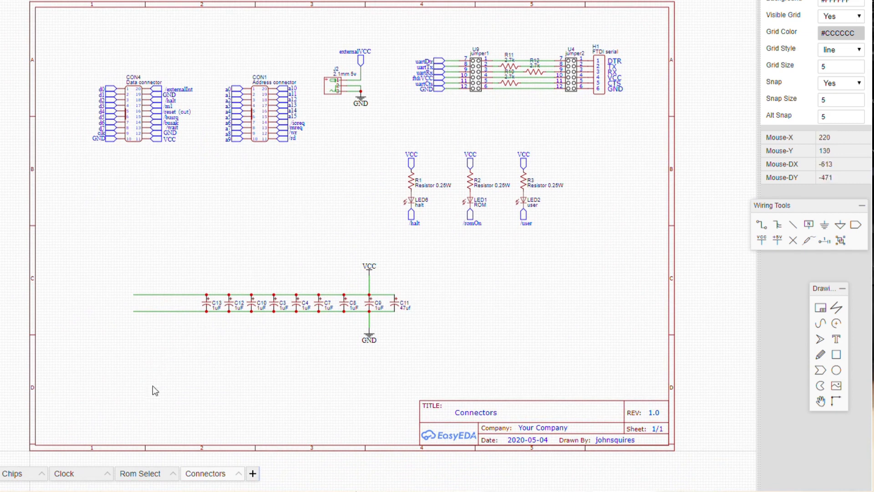
{"action": "mouse_move", "coordinate": [140, 473]}
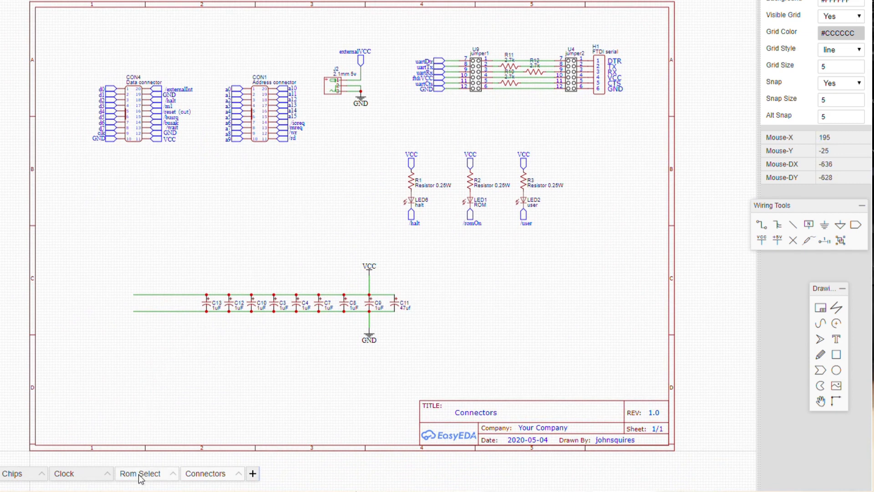
- Switch to the Rom Select schematic sheet and zoom around its select logic
{"action": "left_click", "coordinate": [140, 472]}
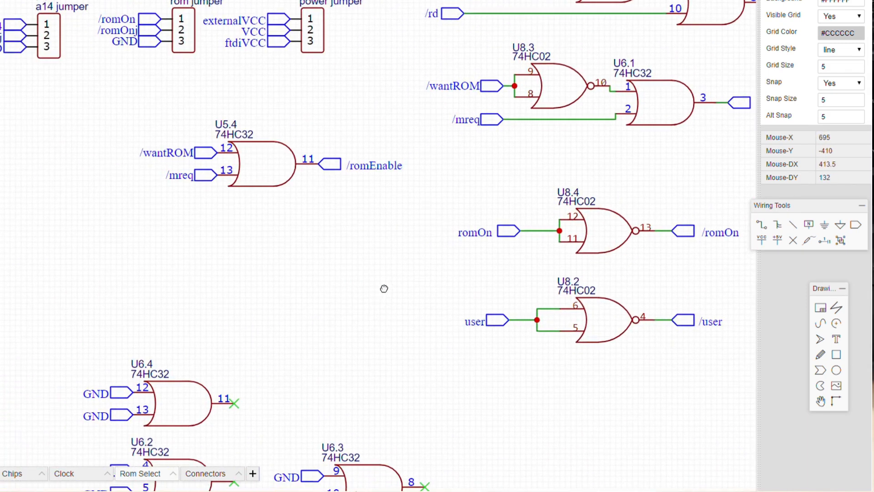
{"action": "scroll", "scroll_direction": "down", "scroll_amount": 3}
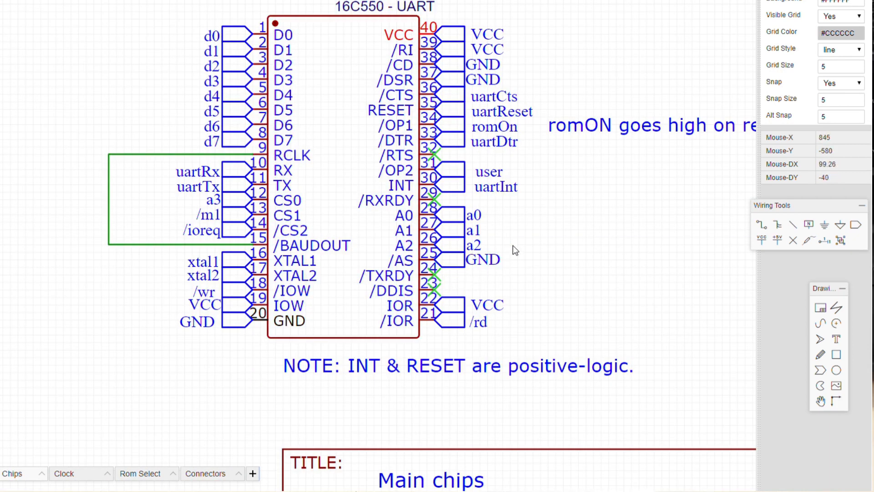
{"action": "mouse_move", "coordinate": [527, 247]}
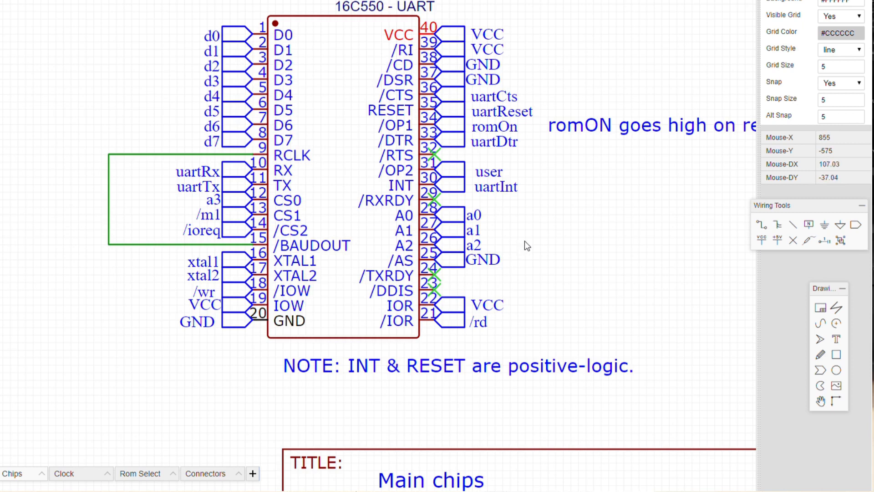
{"action": "scroll", "scroll_direction": "down", "scroll_amount": 3}
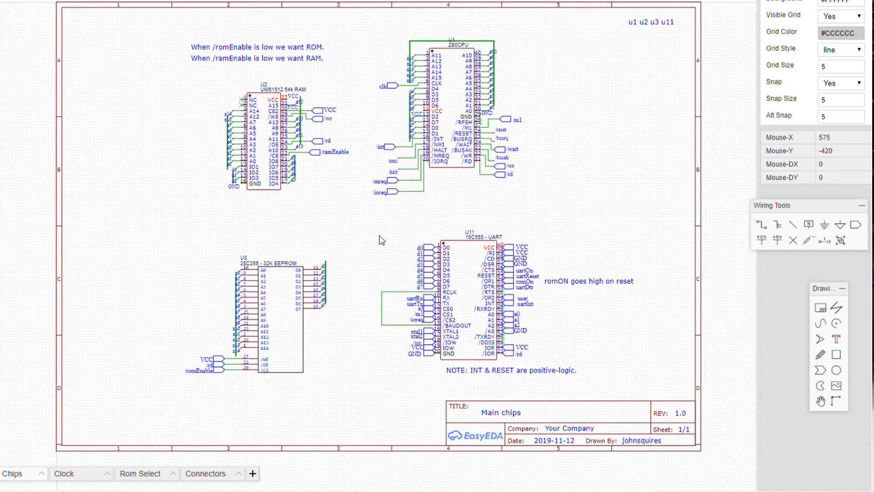
{"action": "mouse_move", "coordinate": [375, 231]}
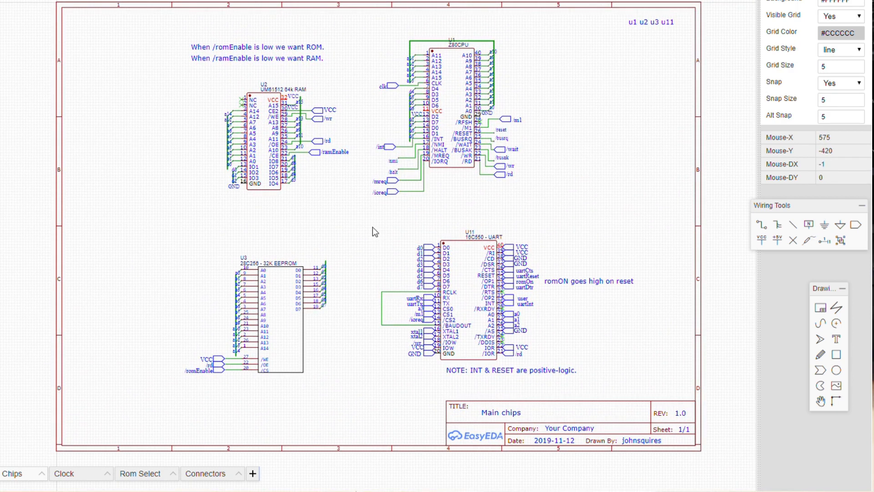
{"action": "mouse_move", "coordinate": [204, 129]}
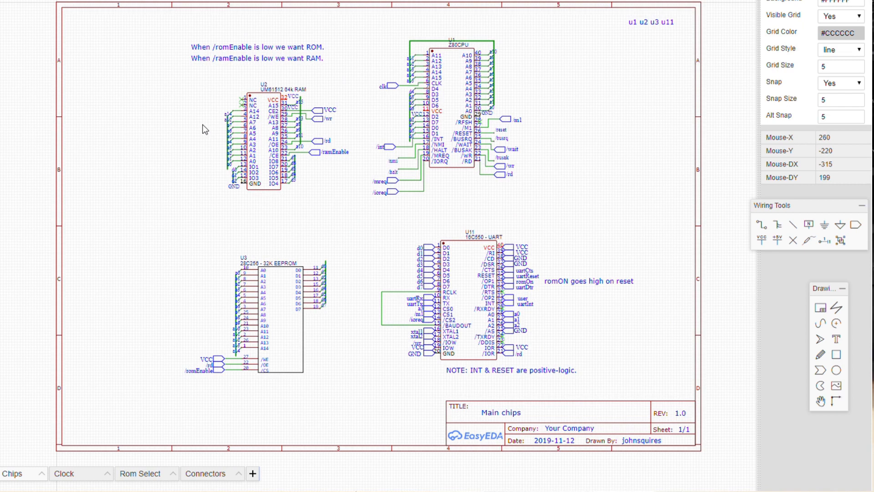
{"action": "mouse_move", "coordinate": [530, 138]}
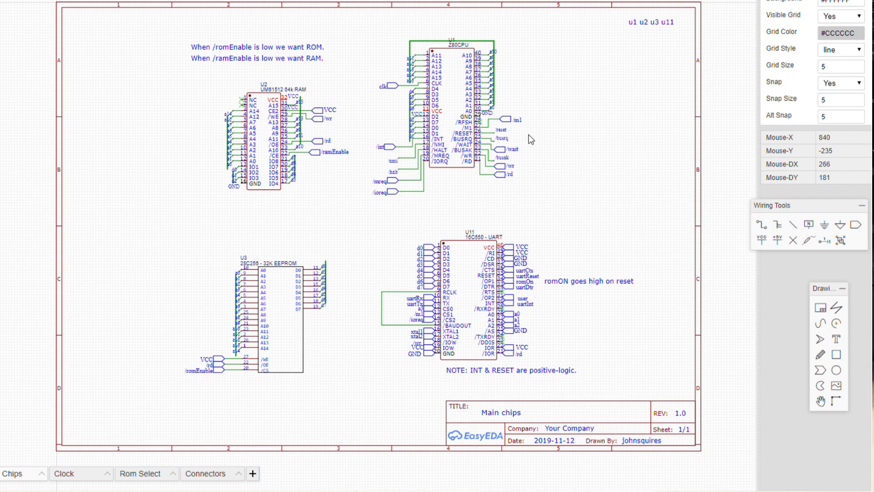
{"action": "scroll", "scroll_direction": "up", "scroll_amount": 3}
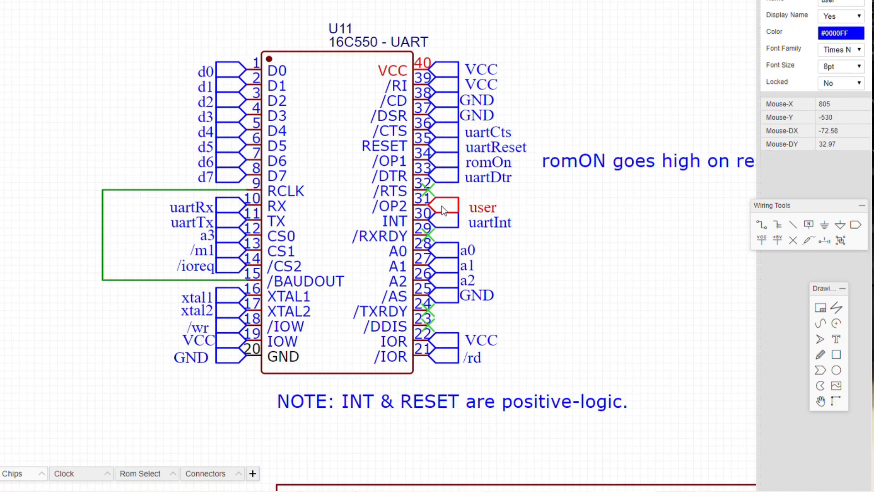
{"action": "mouse_move", "coordinate": [446, 162]}
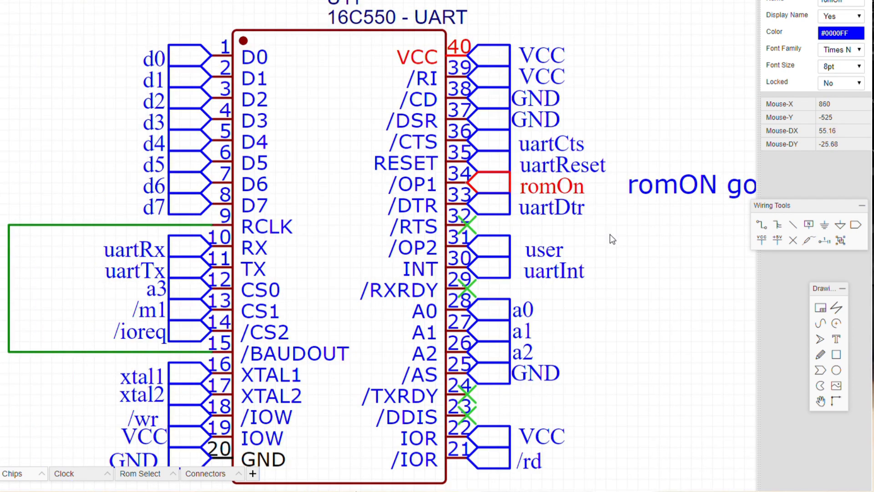
{"action": "scroll", "scroll_direction": "down", "scroll_amount": 3}
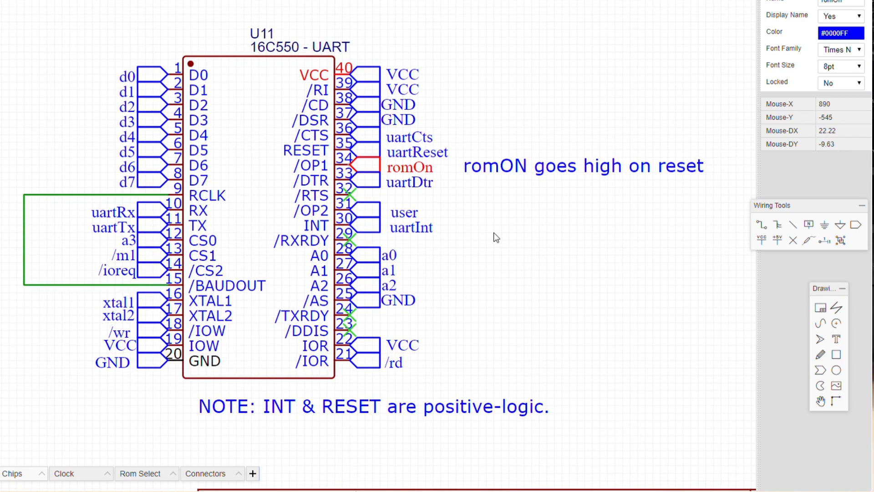
{"action": "scroll", "scroll_direction": "down", "scroll_amount": 3}
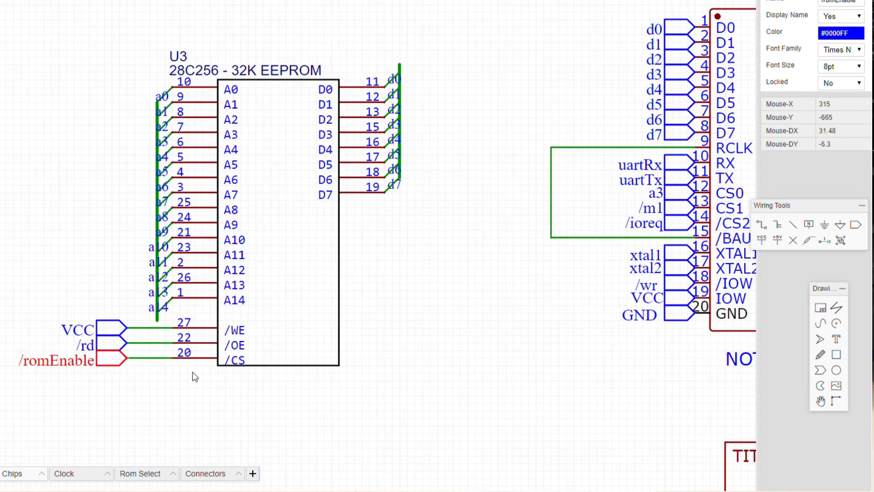
{"action": "mouse_move", "coordinate": [481, 261]}
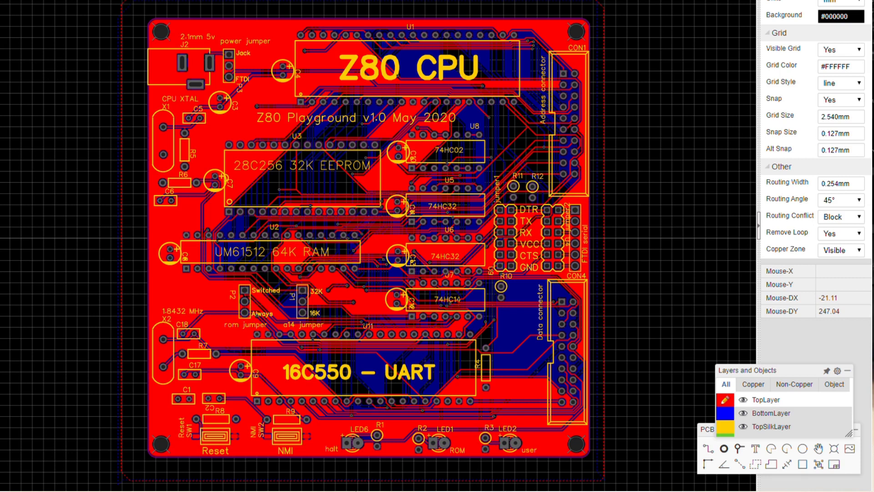
- Make TopLayer the active copper layer on the Z80 Playground v1.0 PCB and zoom around the board
{"action": "scroll", "scroll_direction": "down", "scroll_amount": 3}
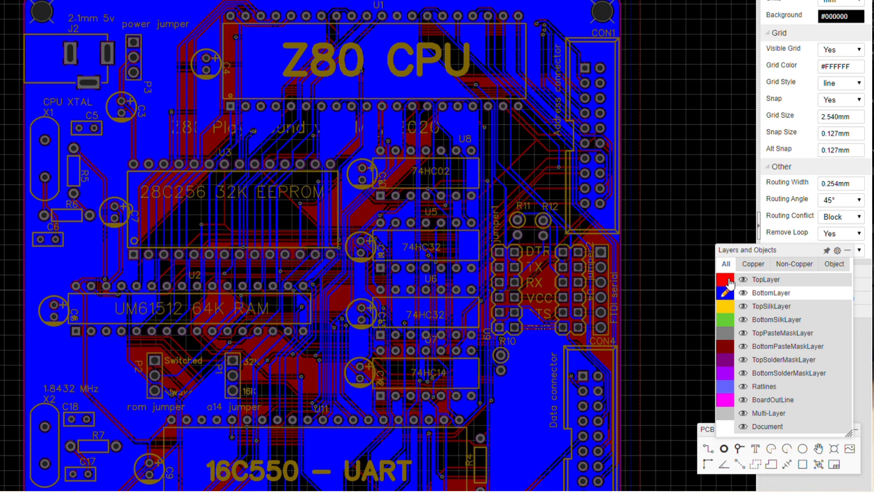
{"action": "left_click", "coordinate": [724, 279]}
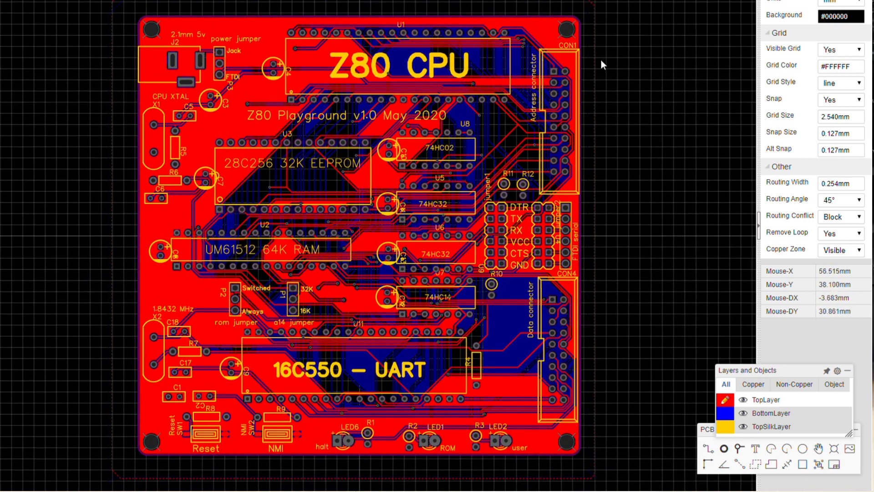
{"action": "scroll", "scroll_direction": "up", "scroll_amount": 3}
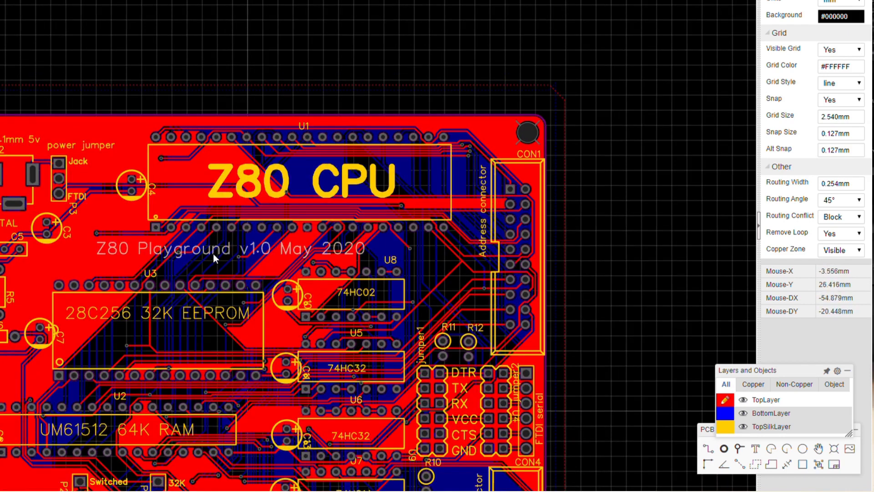
{"action": "scroll", "scroll_direction": "up", "scroll_amount": 3}
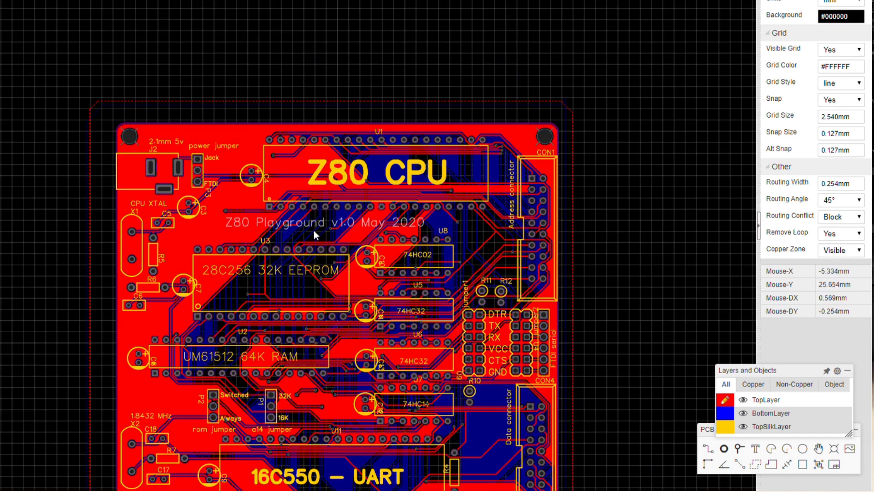
{"action": "mouse_move", "coordinate": [604, 279]}
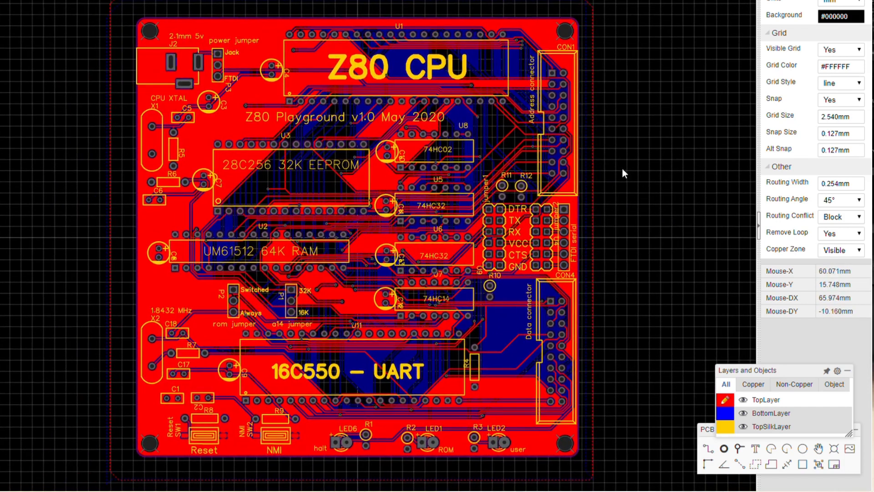
{"action": "mouse_move", "coordinate": [634, 178]}
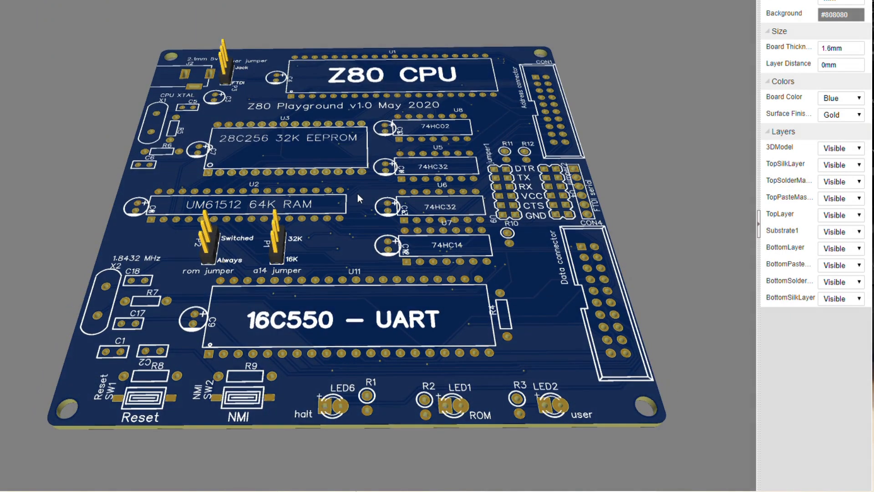
{"action": "mouse_move", "coordinate": [549, 194]}
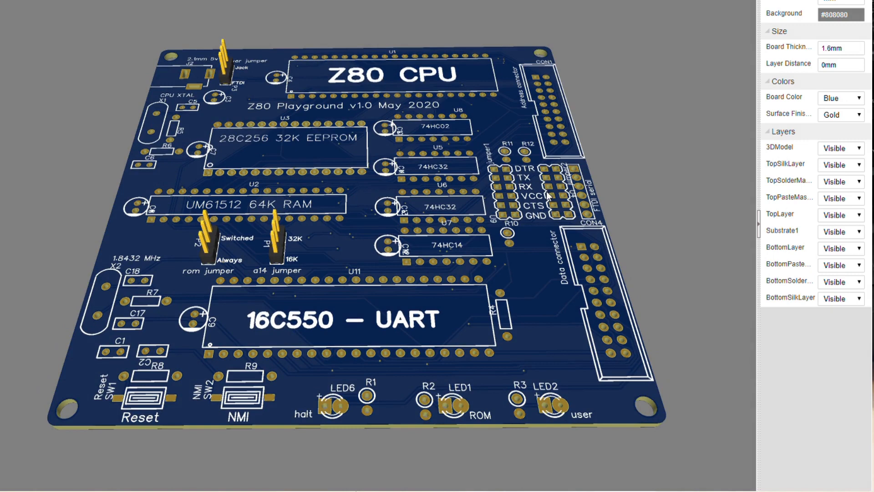